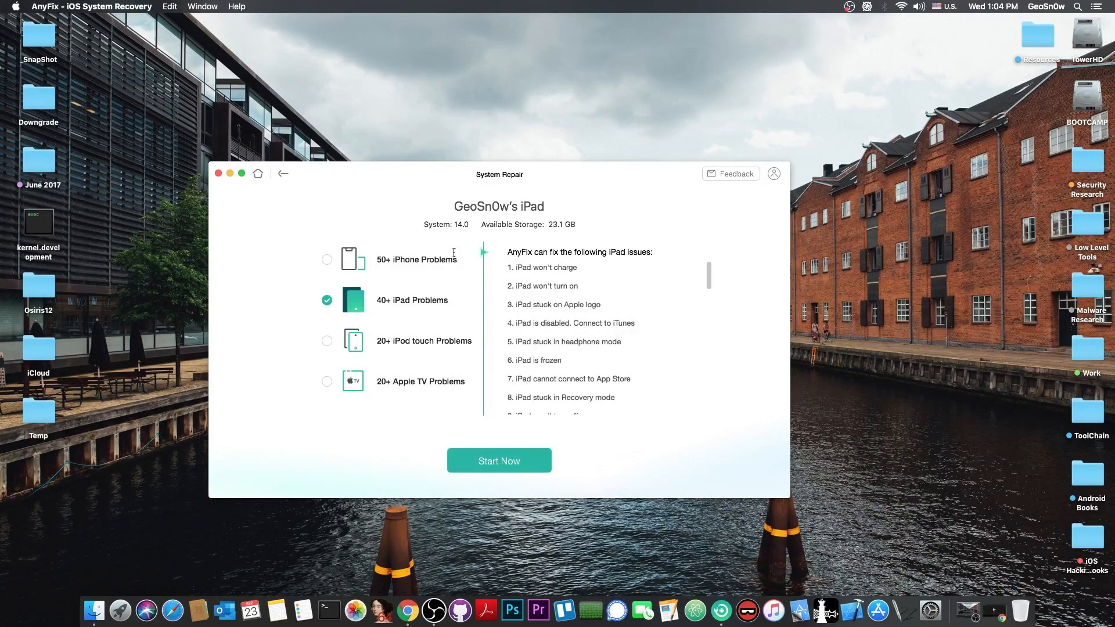
# Leave AnyFix System Repair and open the Upgrade/Downgrade iOS screen for the iPad
pyautogui.click(283, 174)
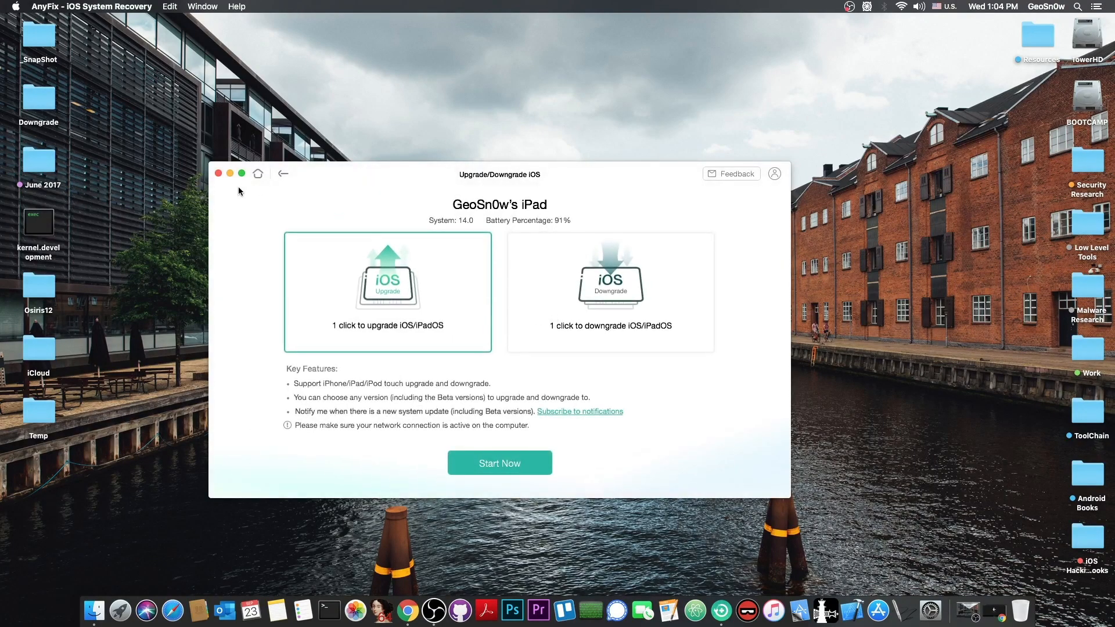
pyautogui.click(283, 174)
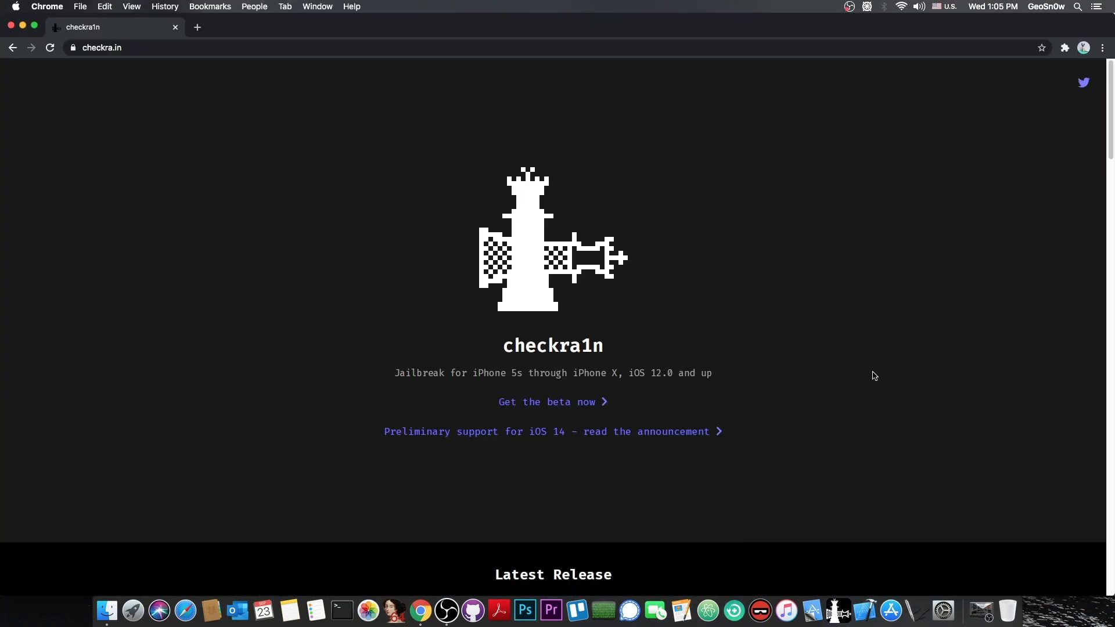
pyautogui.scroll(-3)
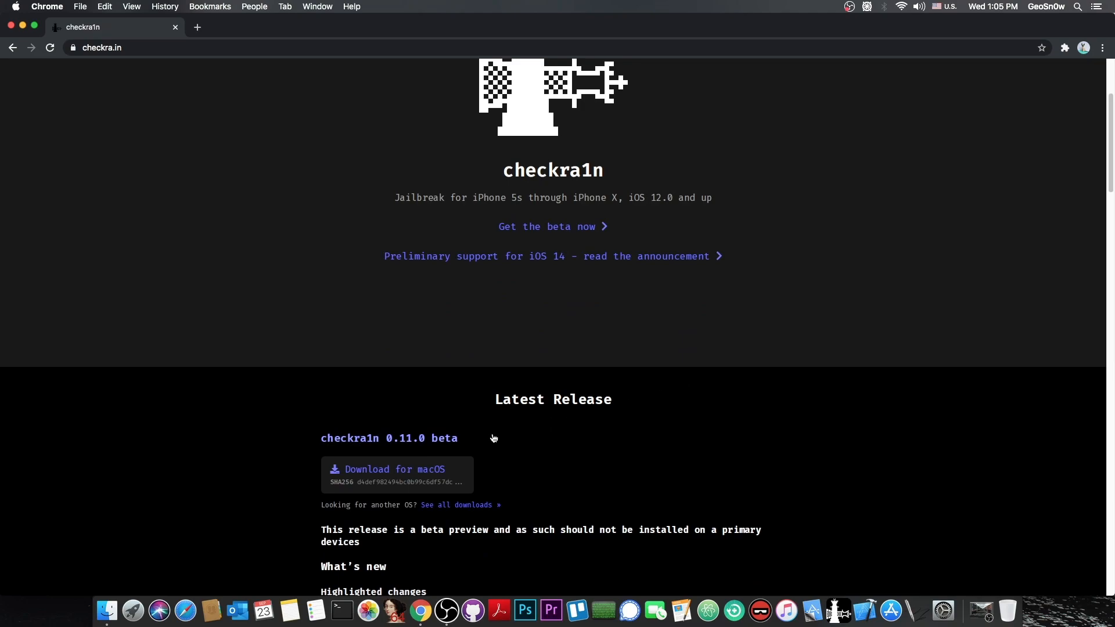
pyautogui.moveTo(444, 433)
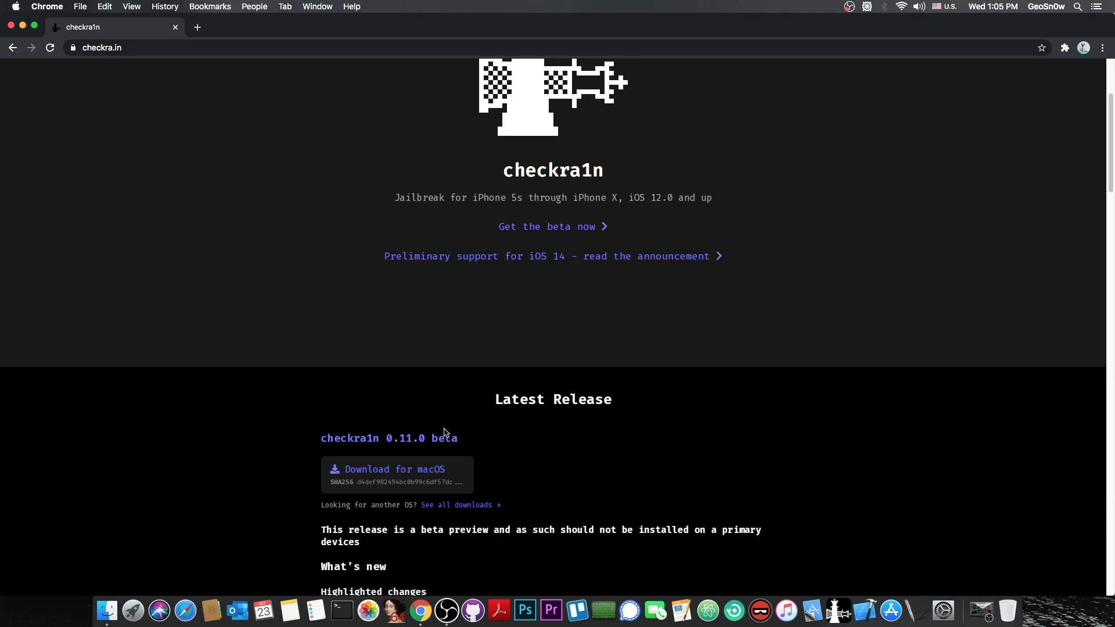
pyautogui.scroll(-3)
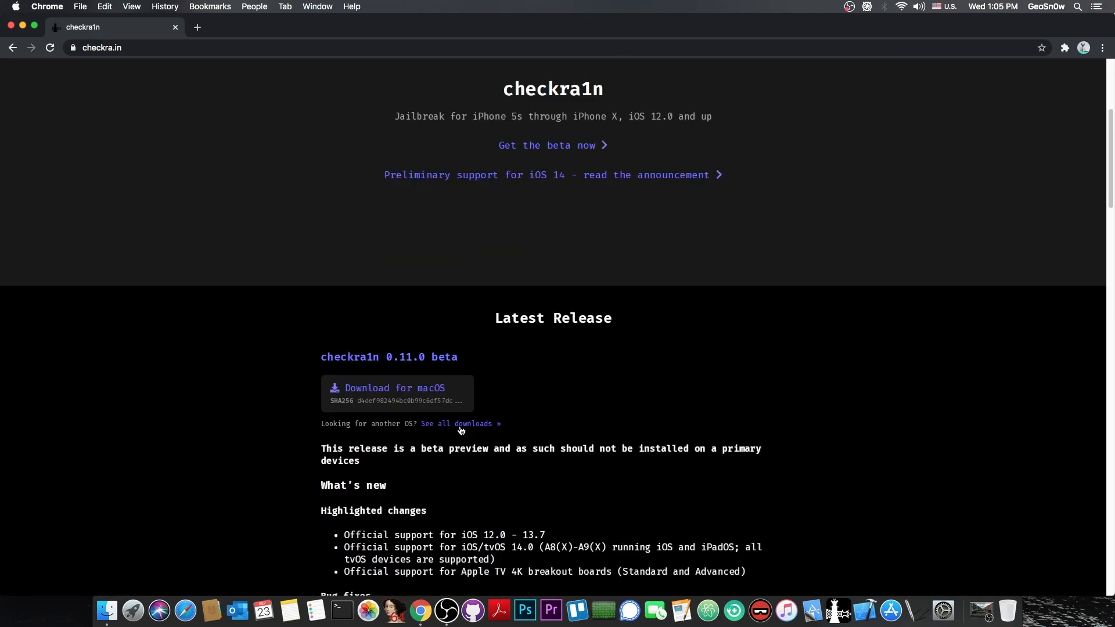
pyautogui.moveTo(608, 179)
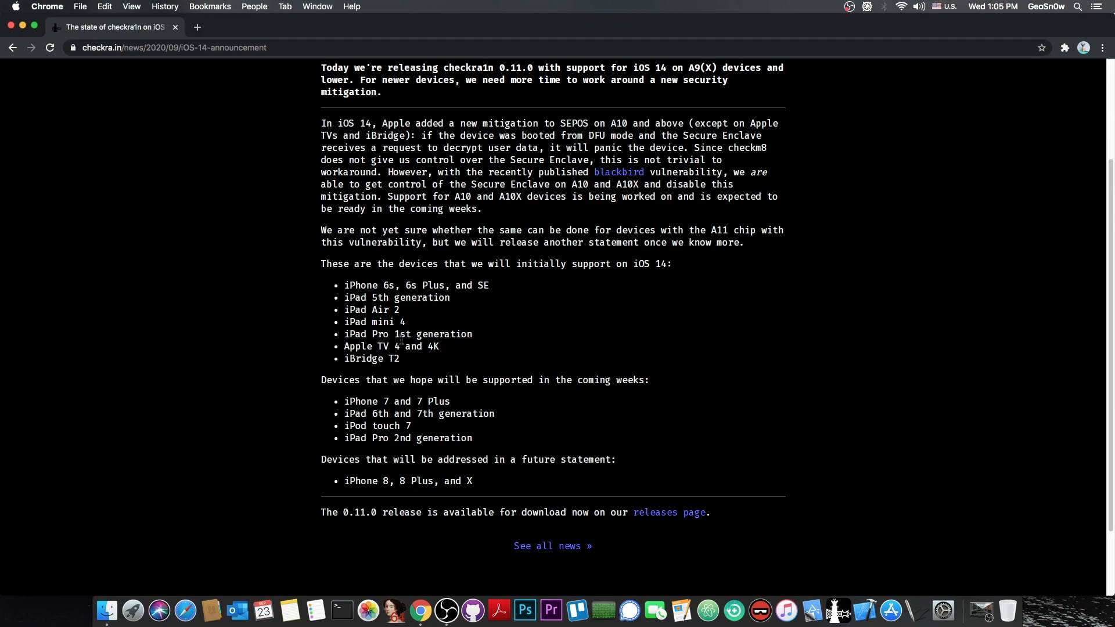
pyautogui.scroll(3)
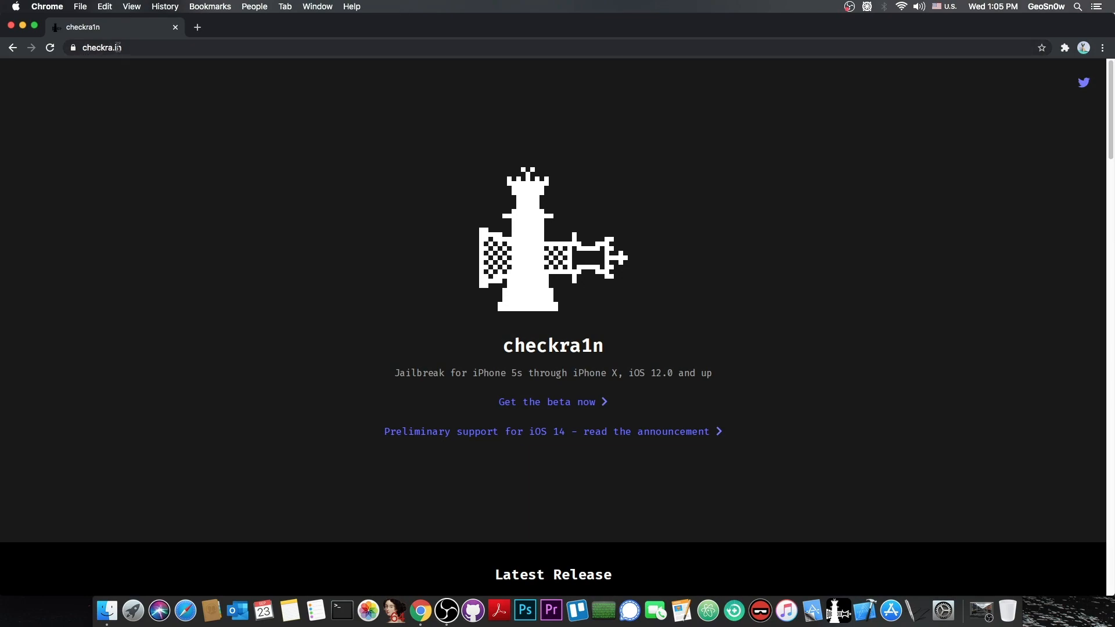
pyautogui.moveTo(355, 361)
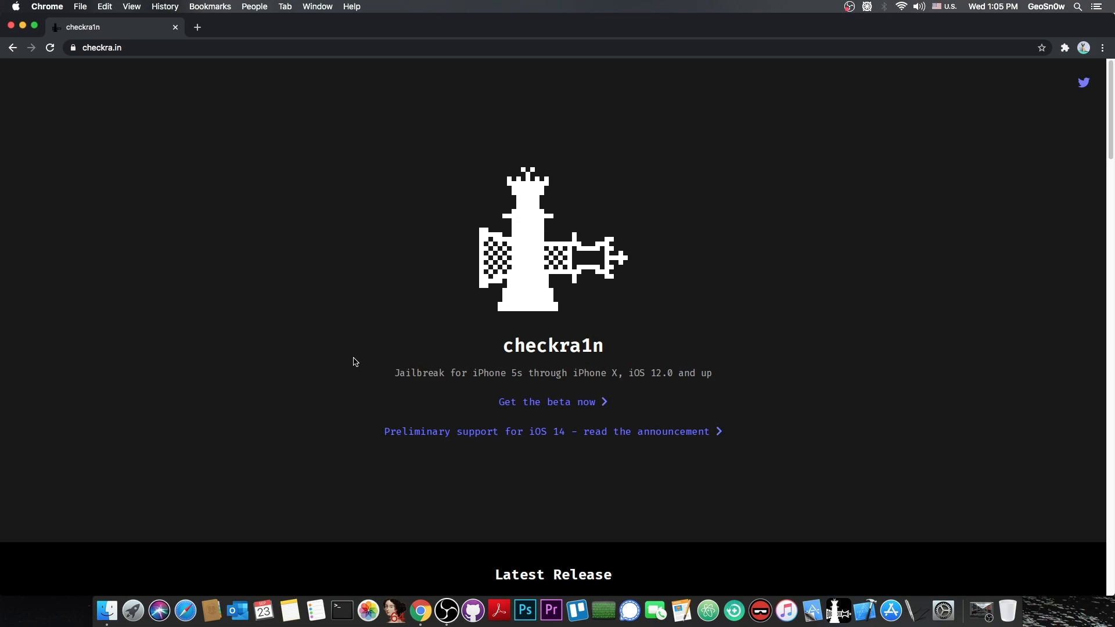
# Show checkra1n 0.11.0 beta's All Downloads list with macOS and Linux builds and checksums
pyautogui.scroll(-3)
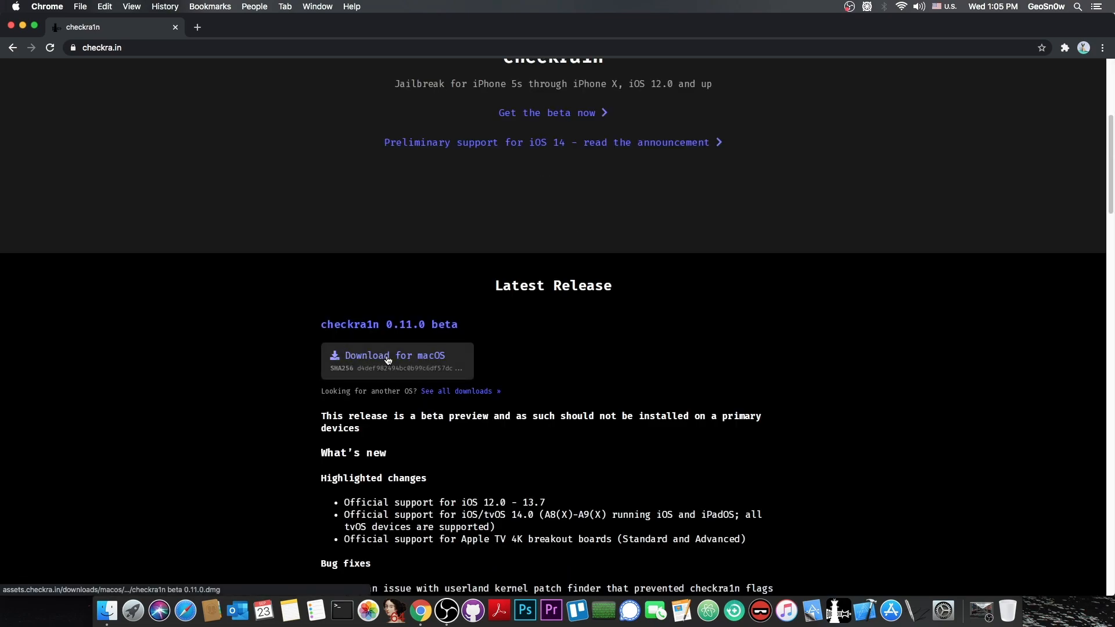
pyautogui.moveTo(461, 391)
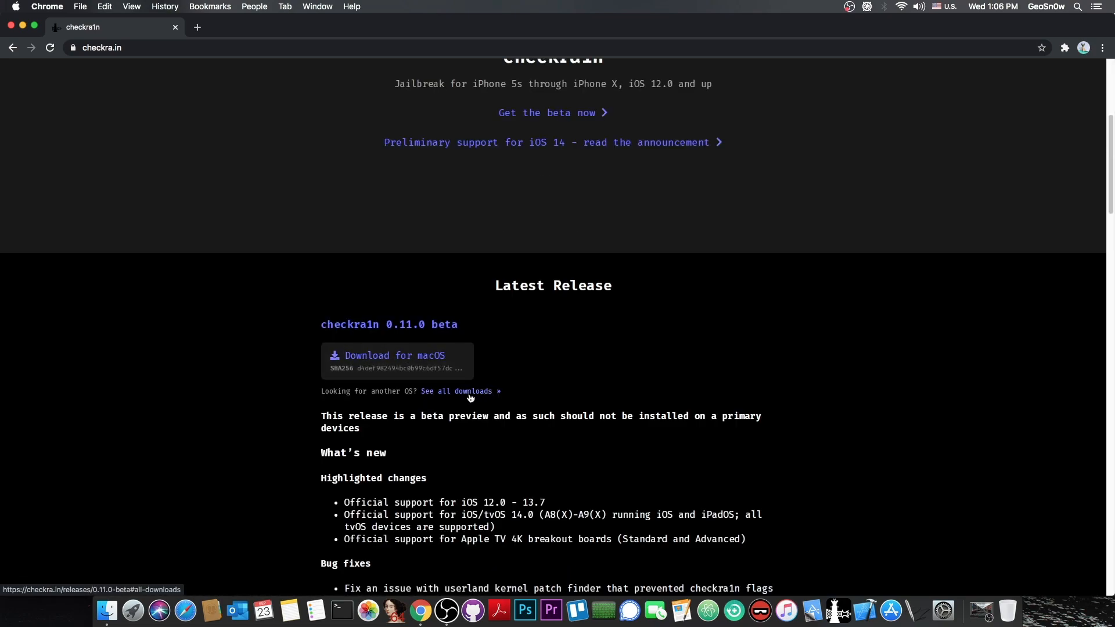
pyautogui.click(459, 391)
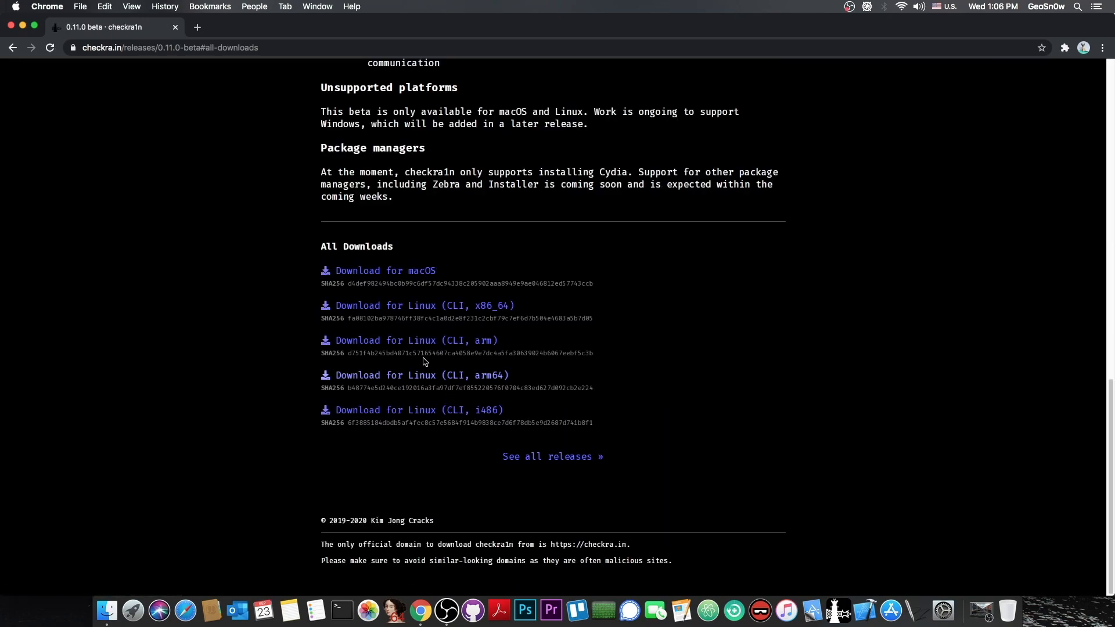
pyautogui.moveTo(519, 349)
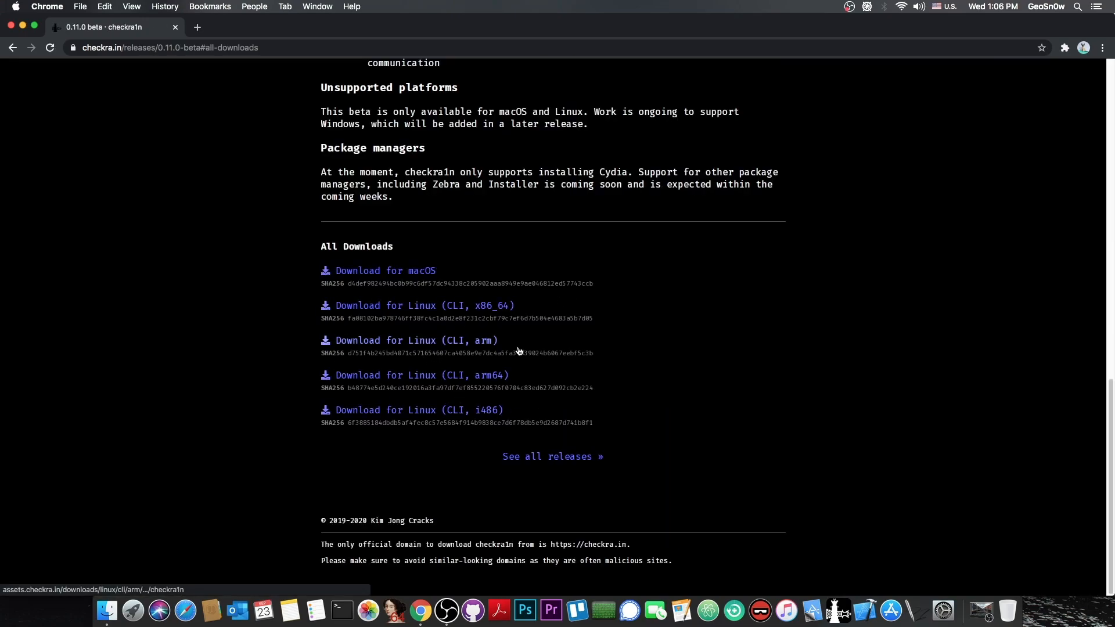
pyautogui.moveTo(469, 312)
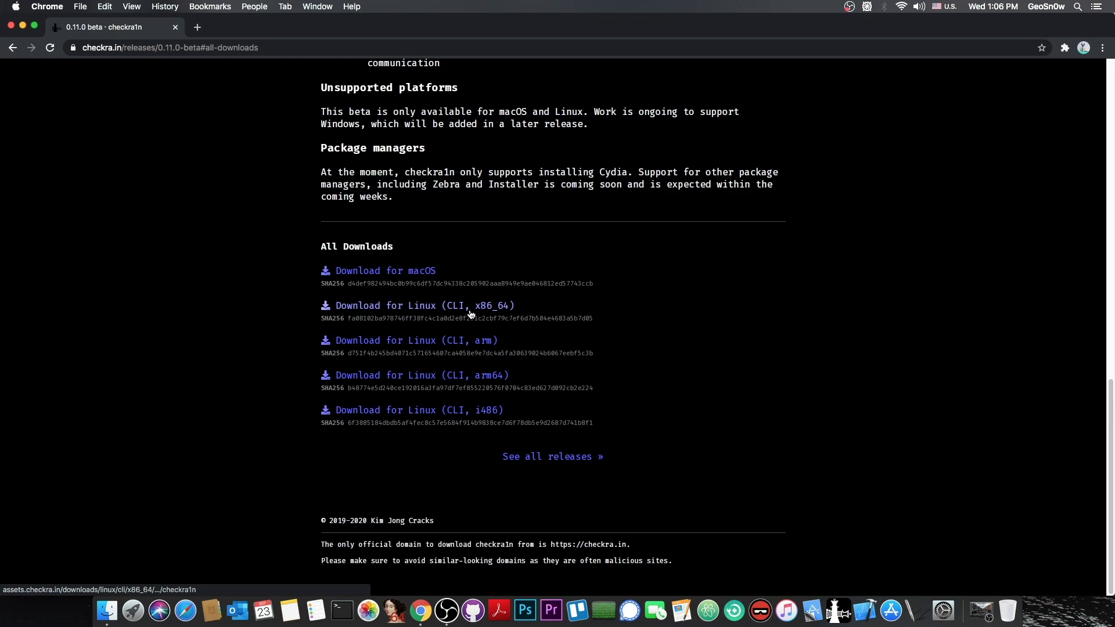
pyautogui.moveTo(468, 308)
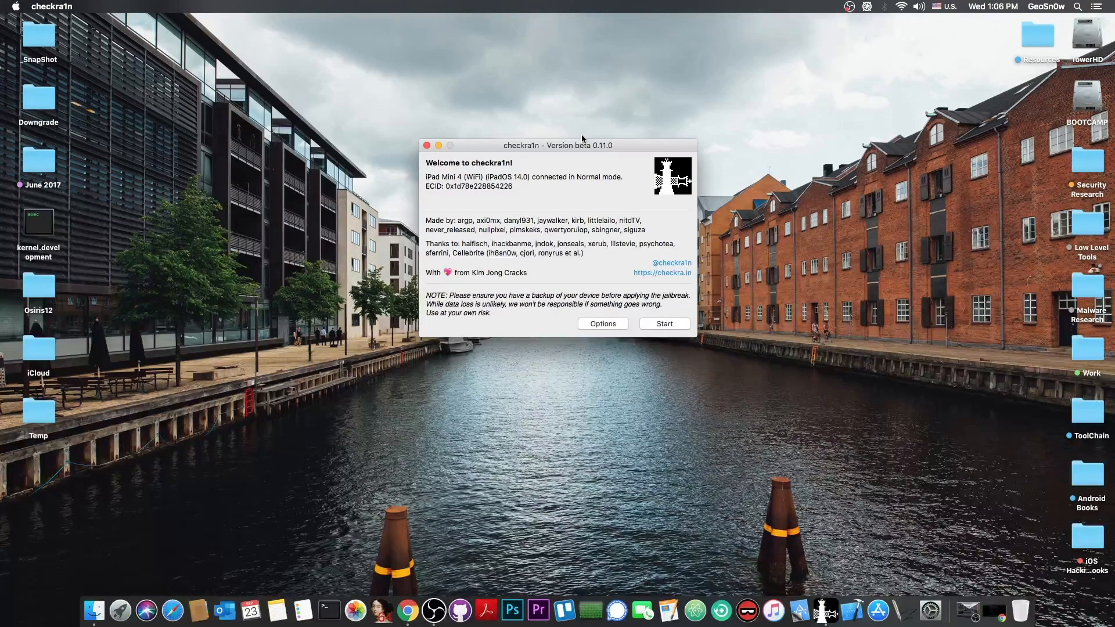
pyautogui.moveTo(641, 135)
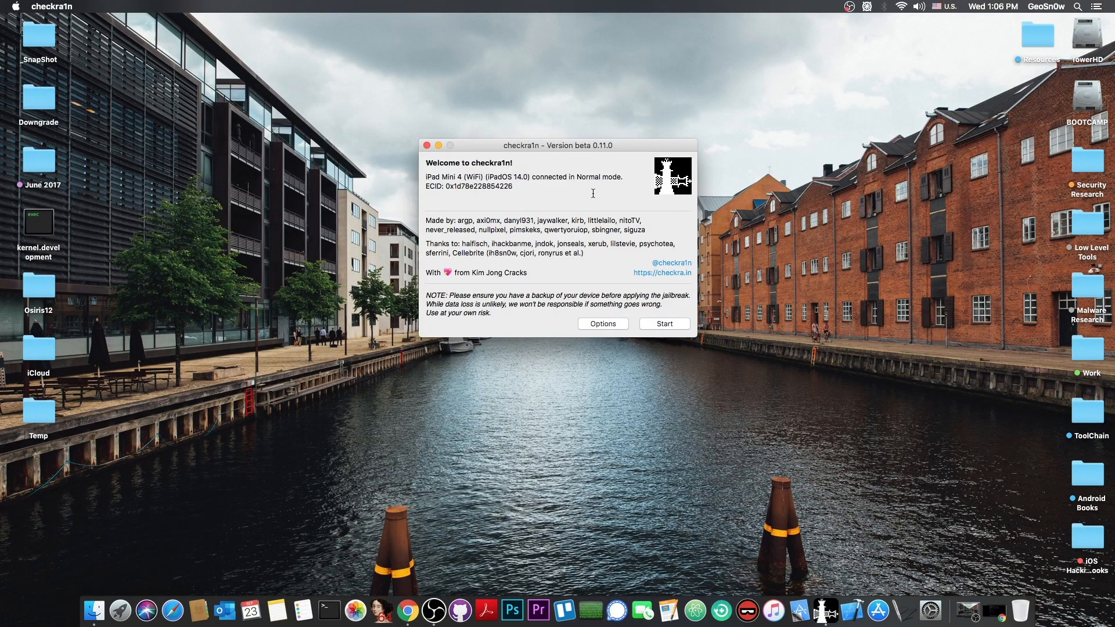
pyautogui.moveTo(668, 348)
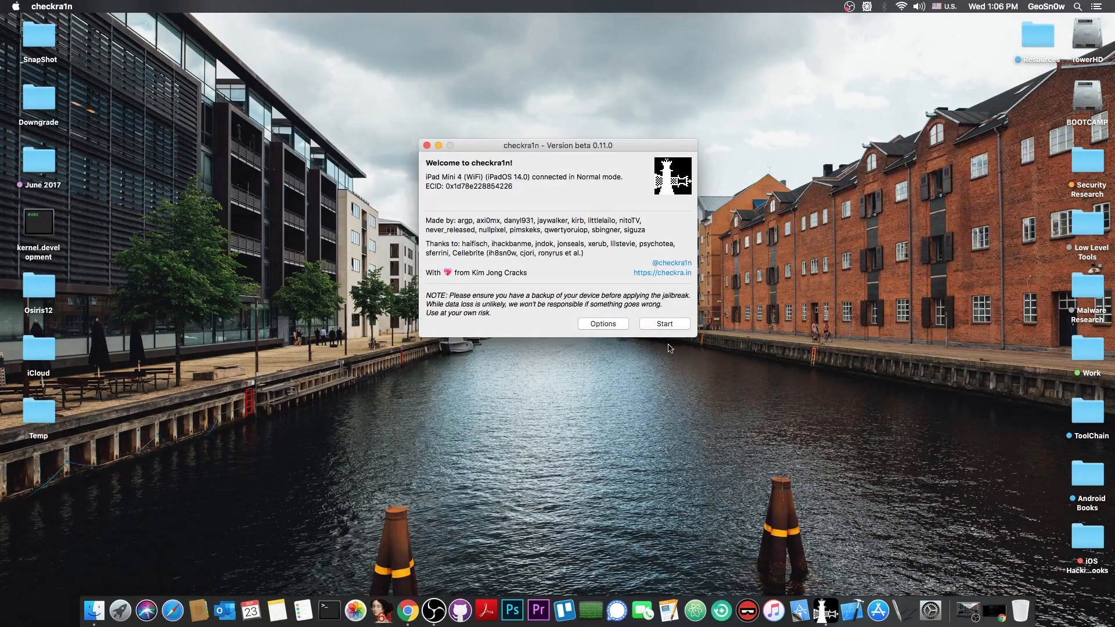
# Start checkra1n for the detected iPad Mini 4 and put it into recovery mode
pyautogui.click(663, 324)
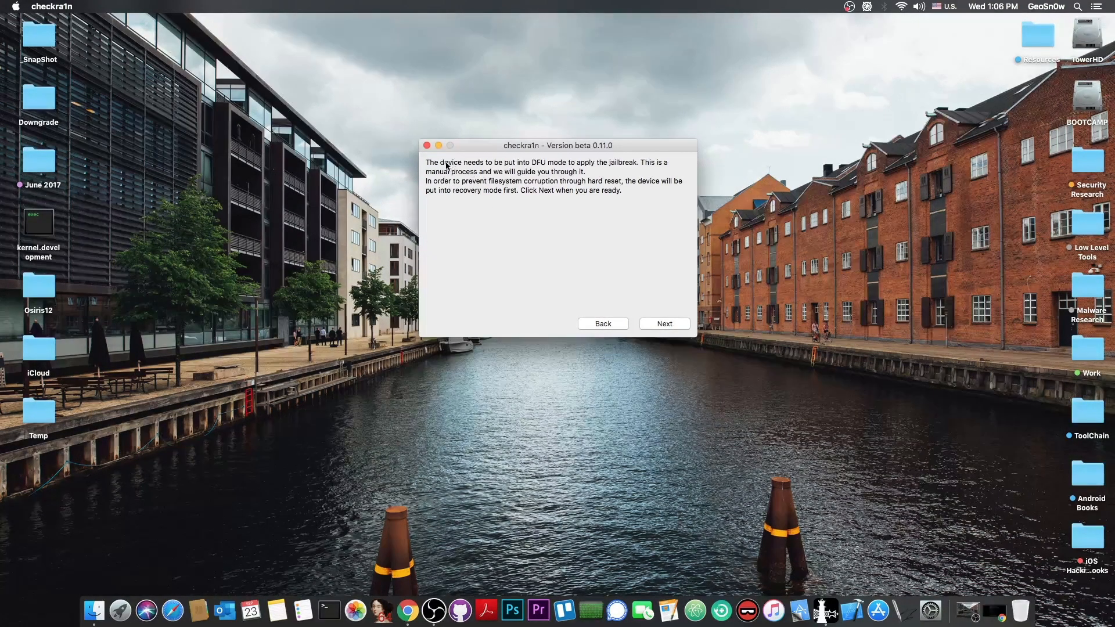
pyautogui.moveTo(624, 267)
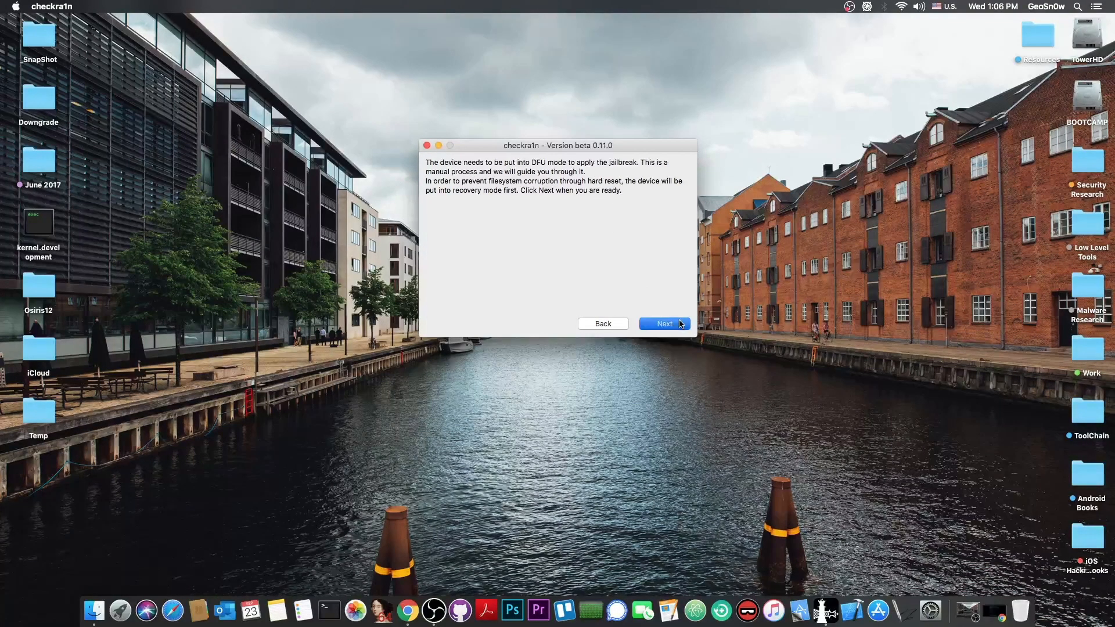
pyautogui.click(664, 323)
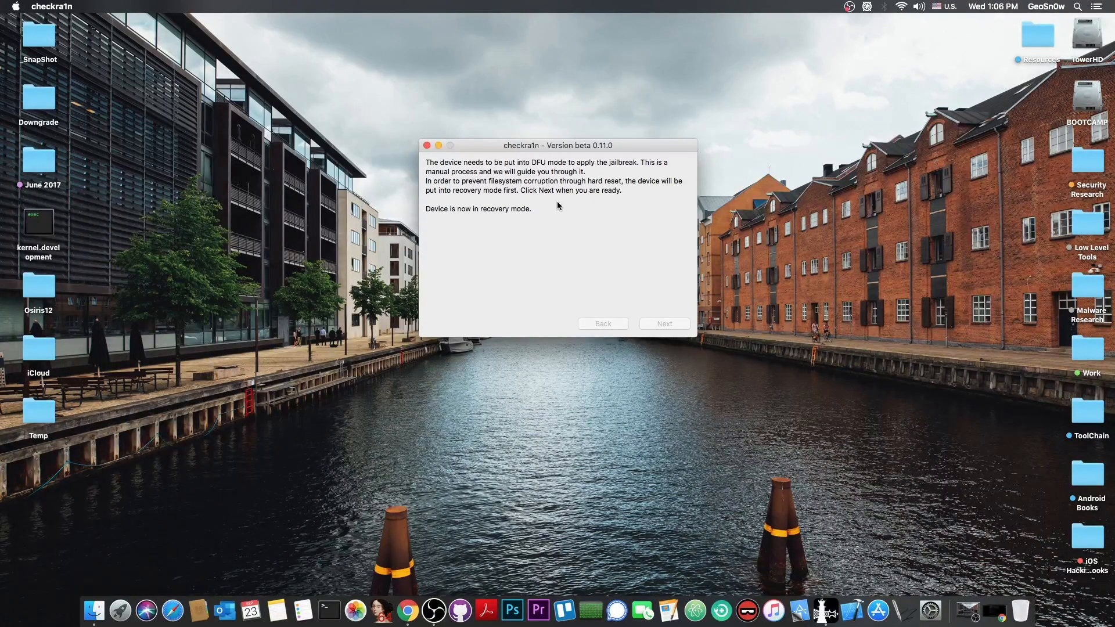
# Guide the iPad into DFU mode, let the jailbreak install, and close at All Done
pyautogui.click(663, 324)
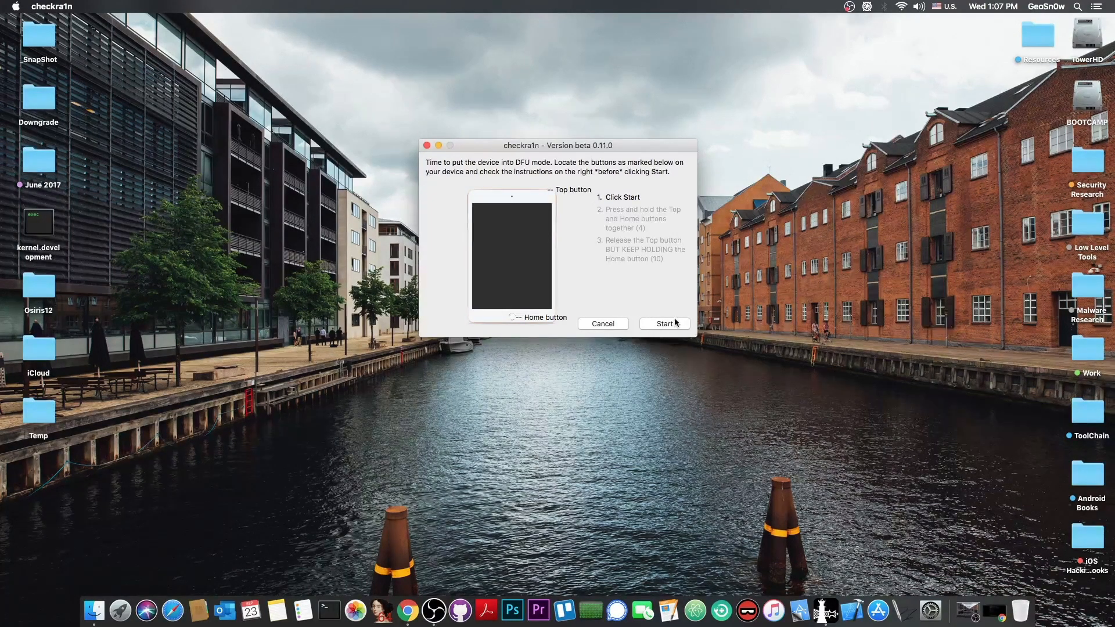
pyautogui.click(662, 324)
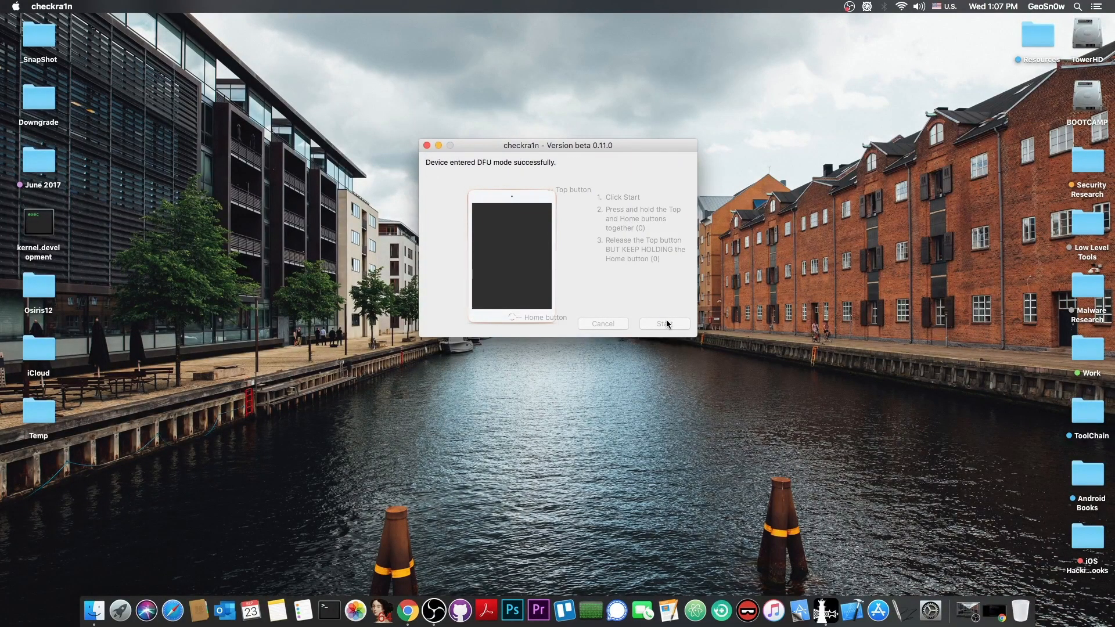
pyautogui.click(663, 324)
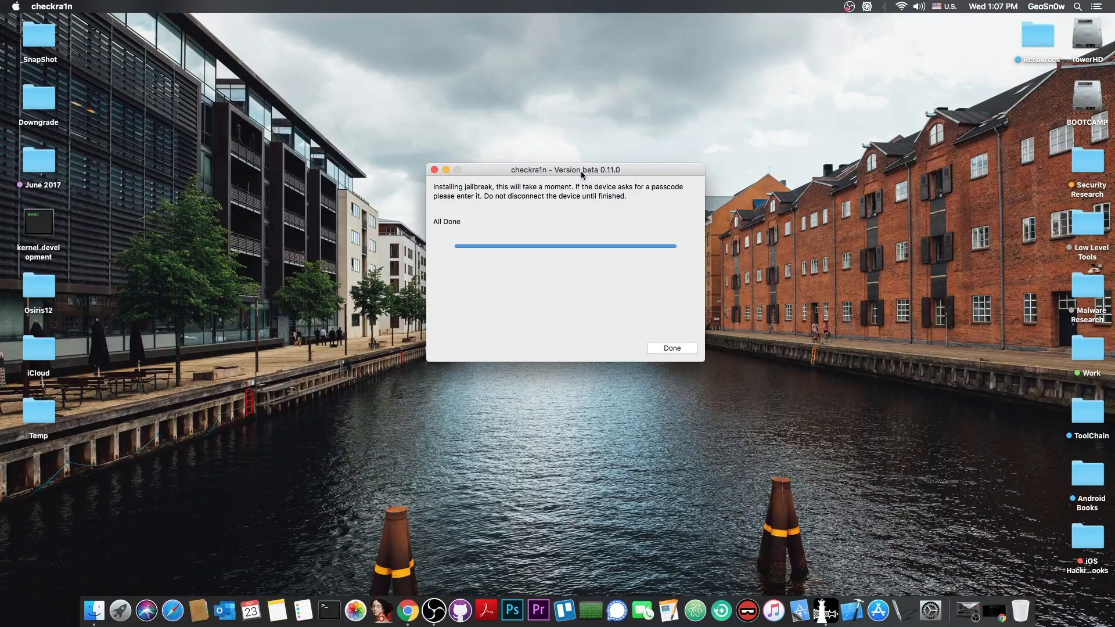
pyautogui.click(671, 348)
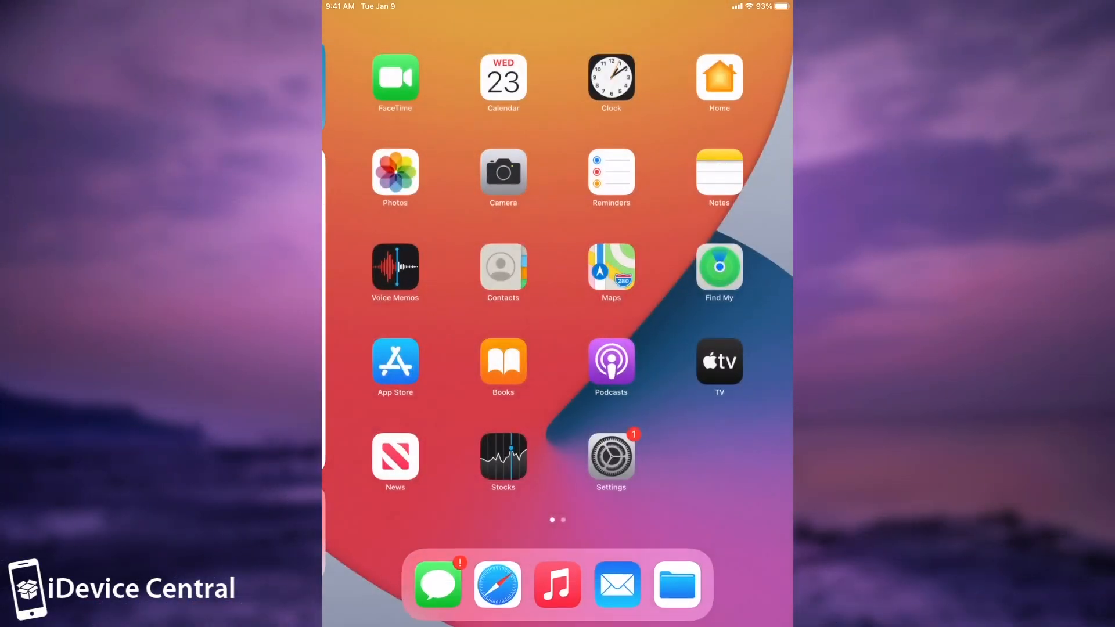
# Confirm iPadOS 14.0 in Software Update, then show the second home page with checkra1n
pyautogui.click(610, 453)
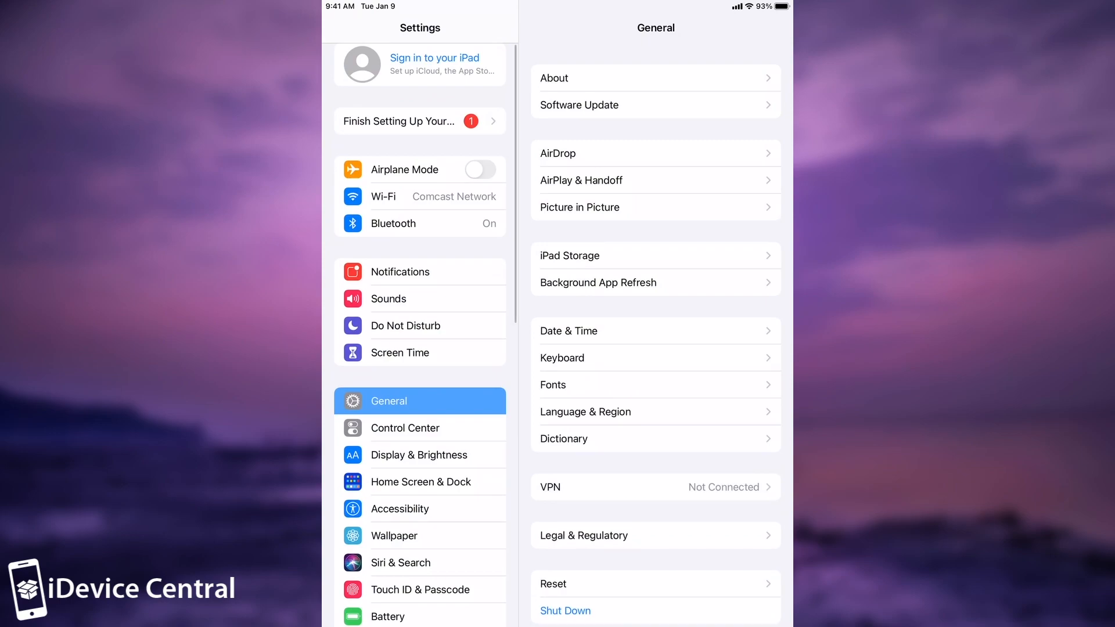
pyautogui.click(579, 104)
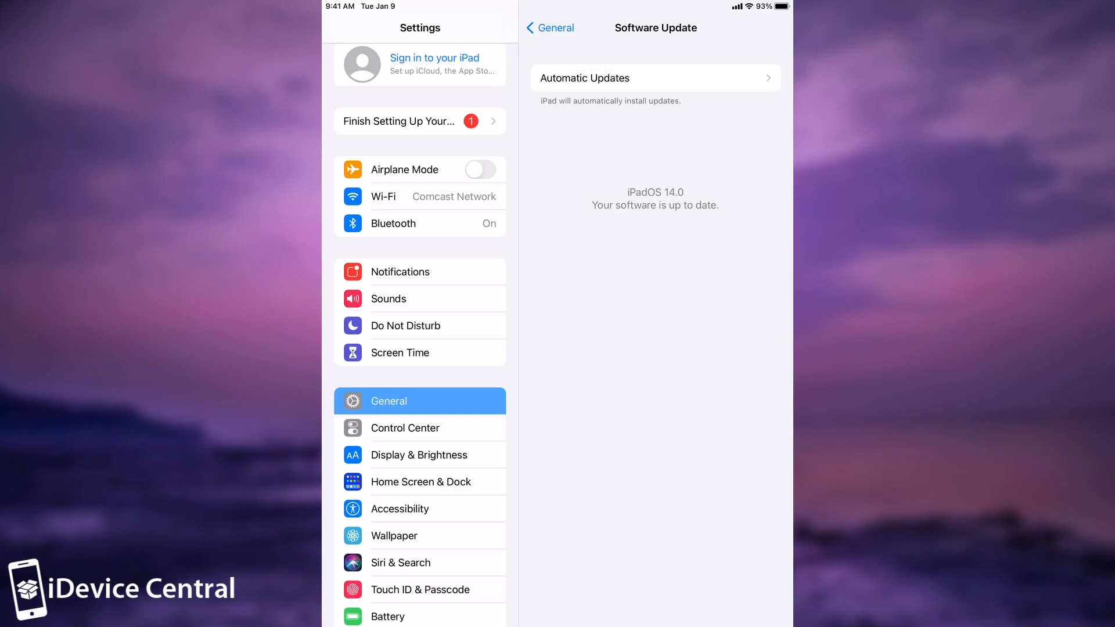
pyautogui.press('home')
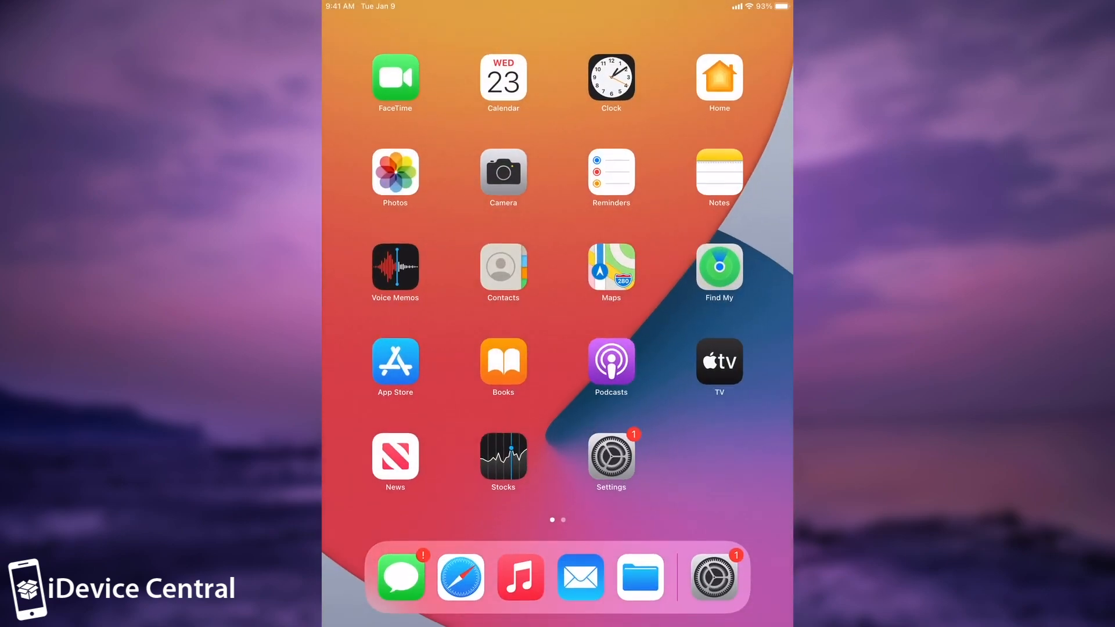
pyautogui.hscroll(-3)
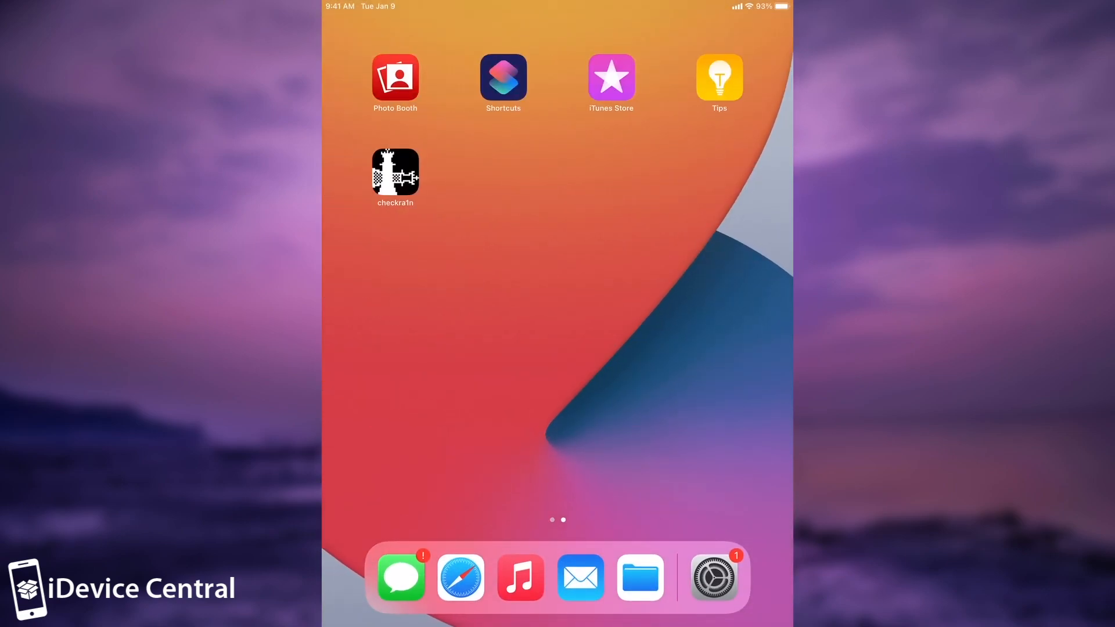
# Launch the checkra1n Loader app and install Cydia from its Install list
pyautogui.click(395, 170)
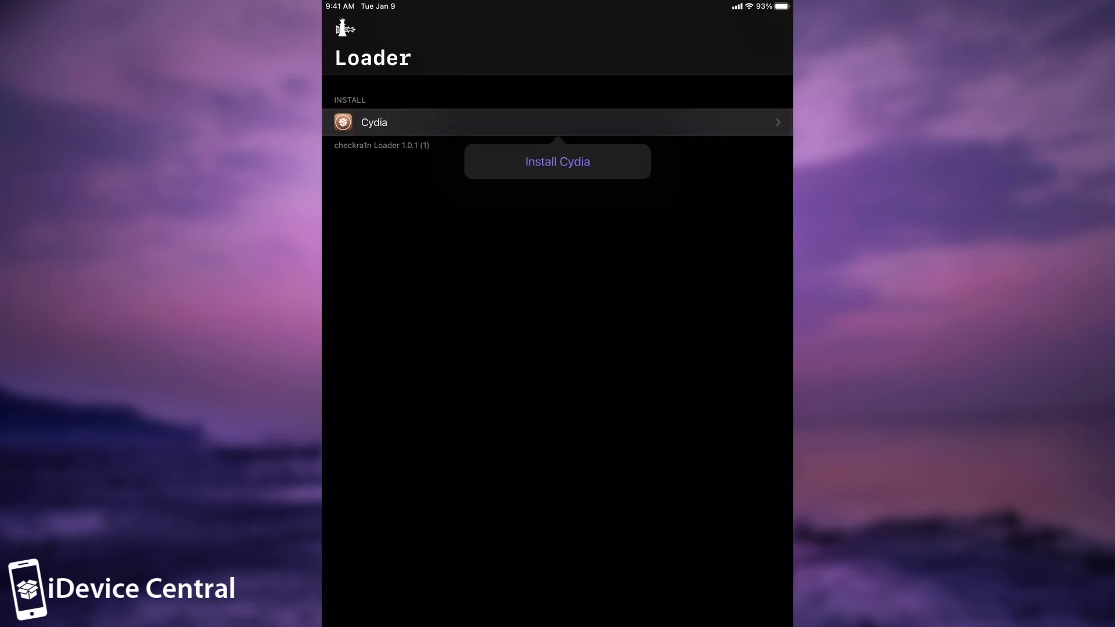
pyautogui.click(557, 161)
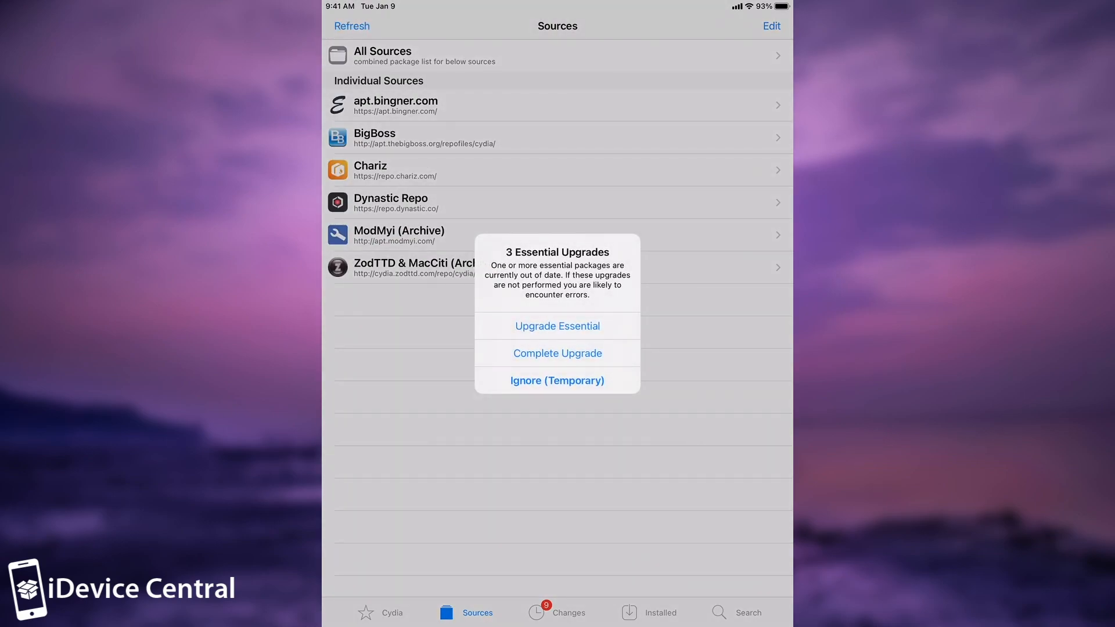
# Confirm Cydia's essential APT and Debian Packager upgrades, restart SpringBoard, and skip Siri
pyautogui.click(557, 326)
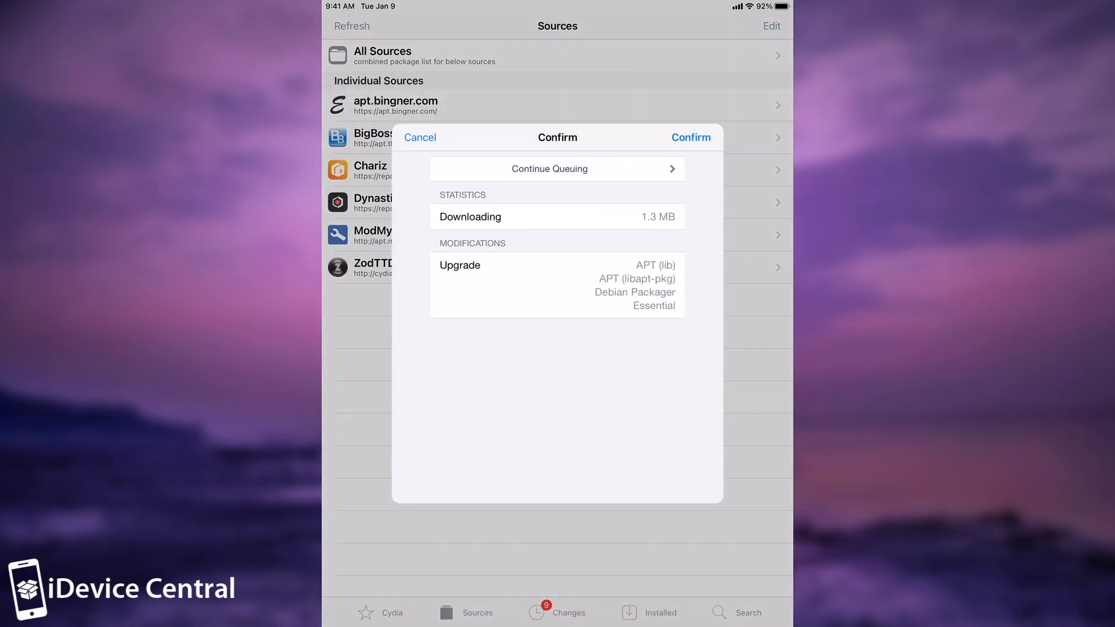
pyautogui.click(690, 137)
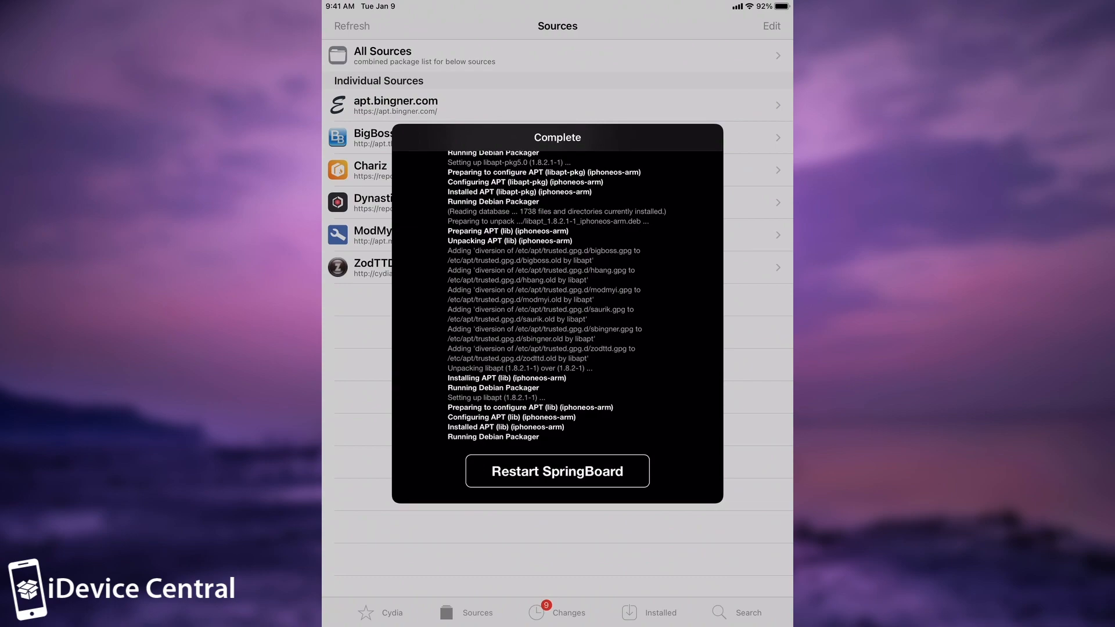
pyautogui.click(557, 471)
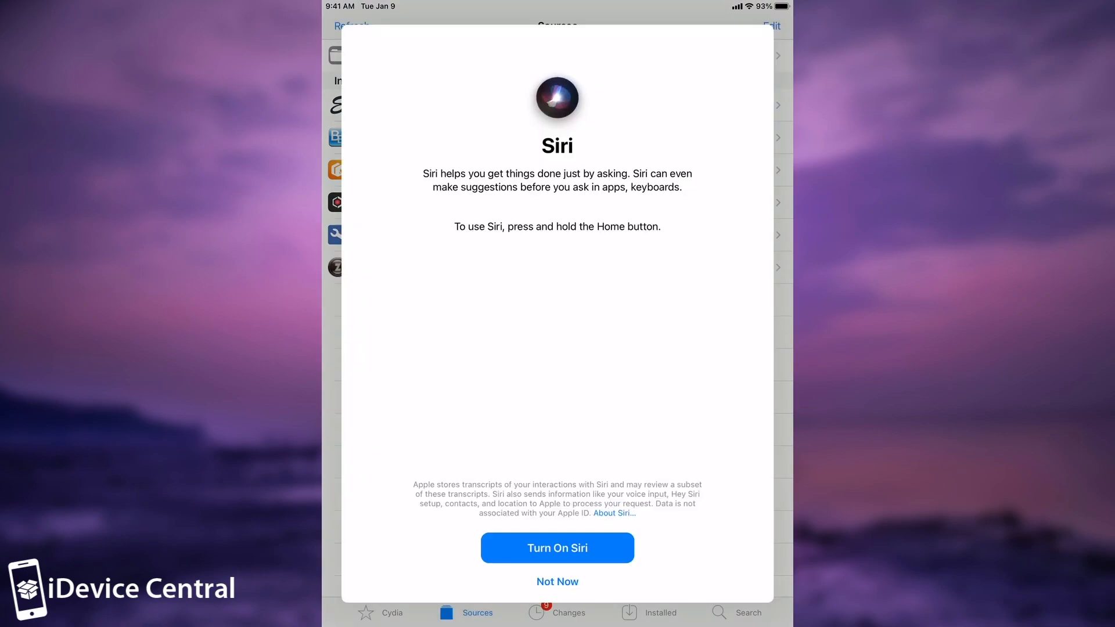
pyautogui.click(556, 581)
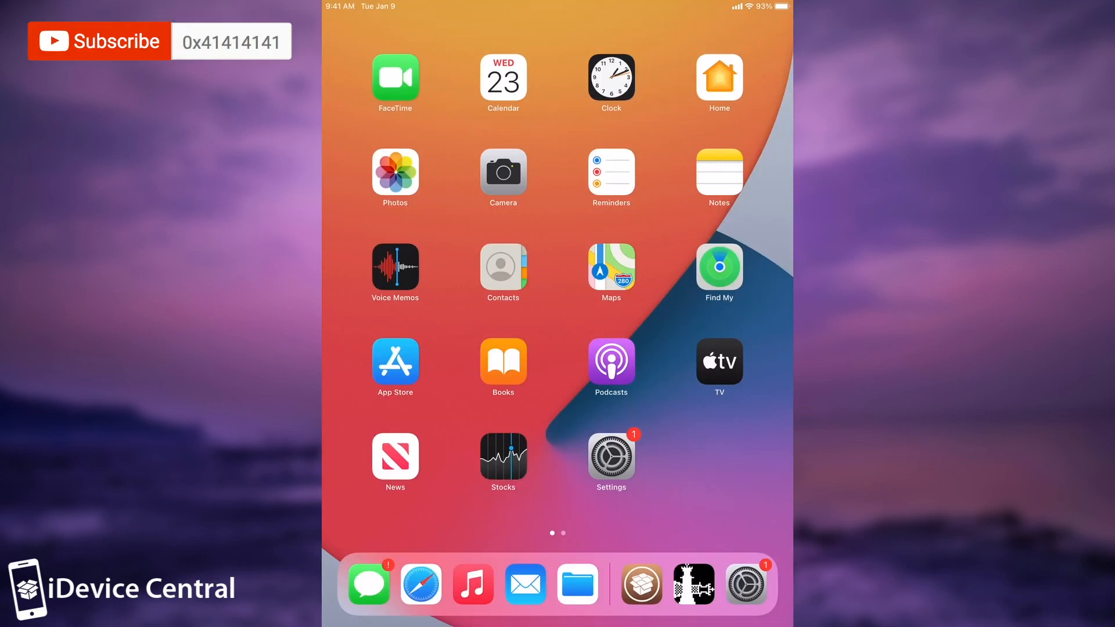